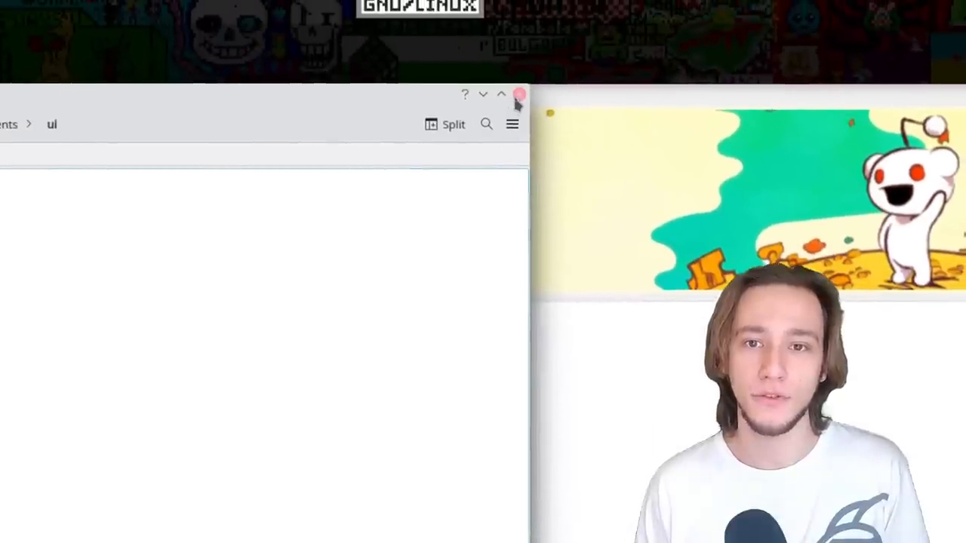
{"action": "mouse_move", "coordinate": [516, 92]}
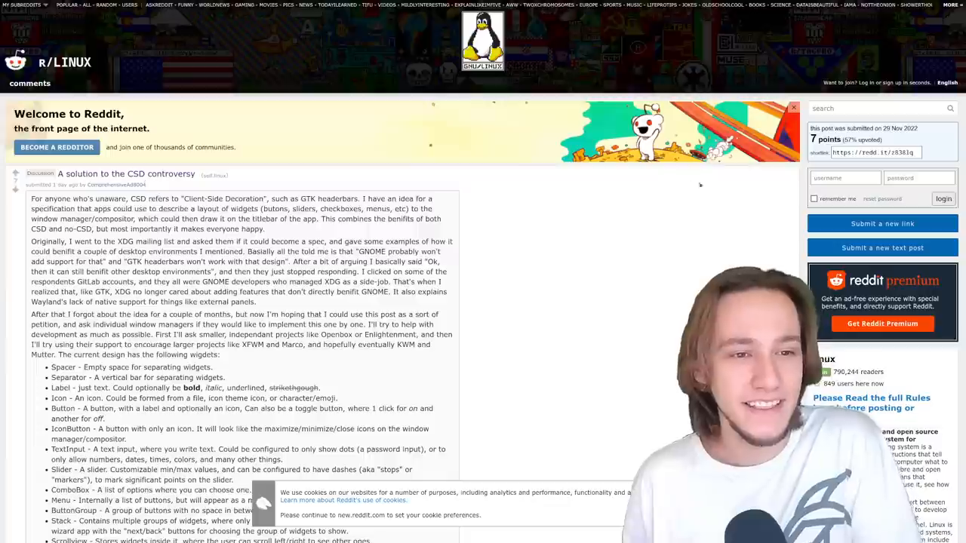
{"action": "mouse_move", "coordinate": [471, 178]}
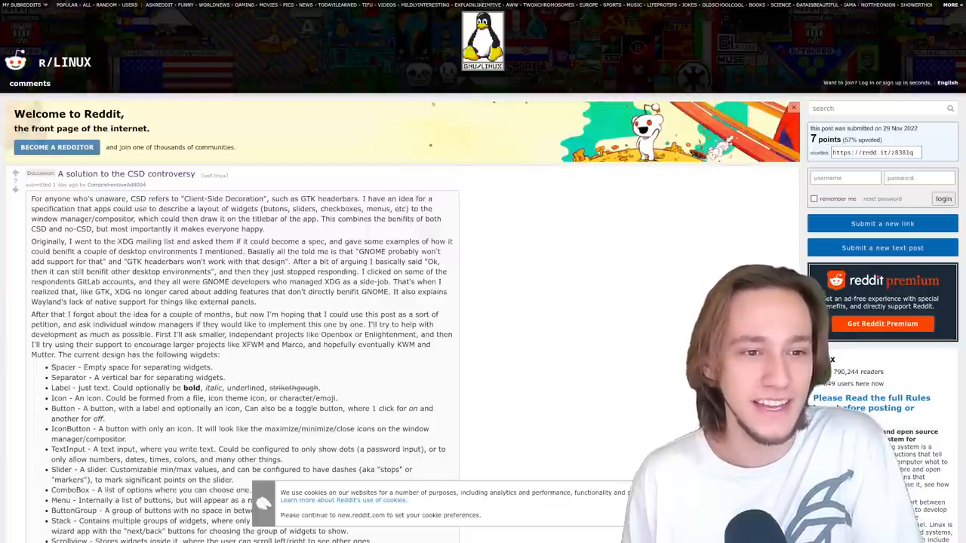
- Scroll the Reddit CSD post to its list of proposed widgets and select a passage of its text
{"action": "double_click", "coordinate": [143, 242]}
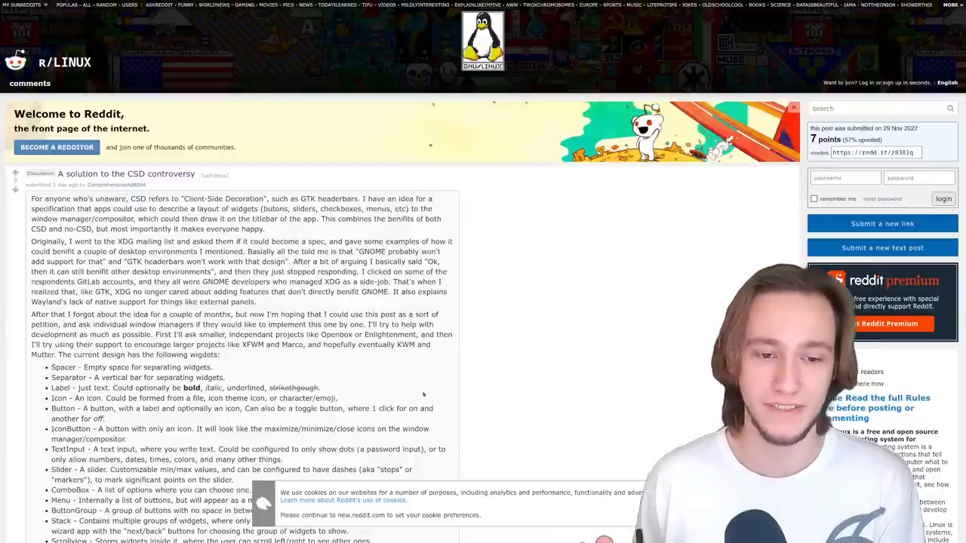
{"action": "scroll", "scroll_direction": "down", "scroll_amount": 3}
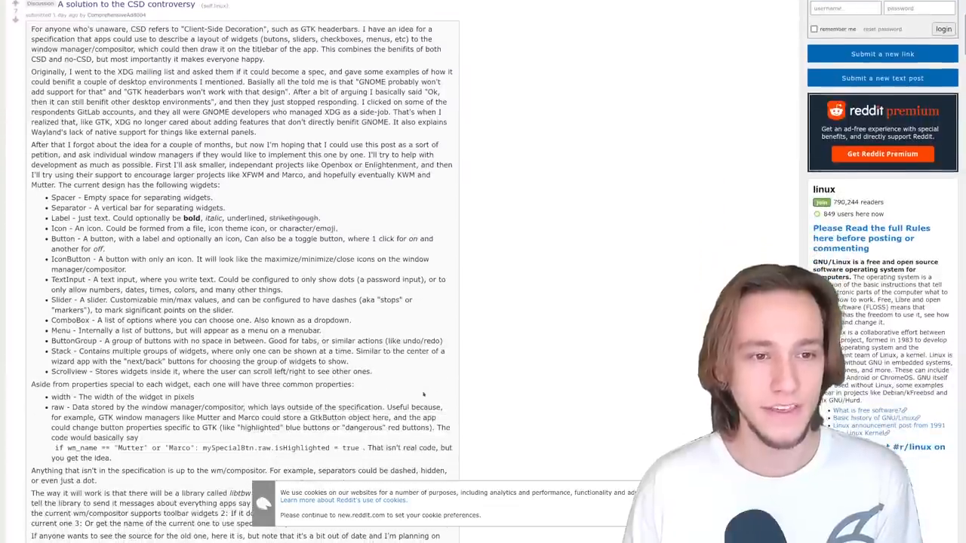
{"action": "scroll", "scroll_direction": "down", "scroll_amount": 3}
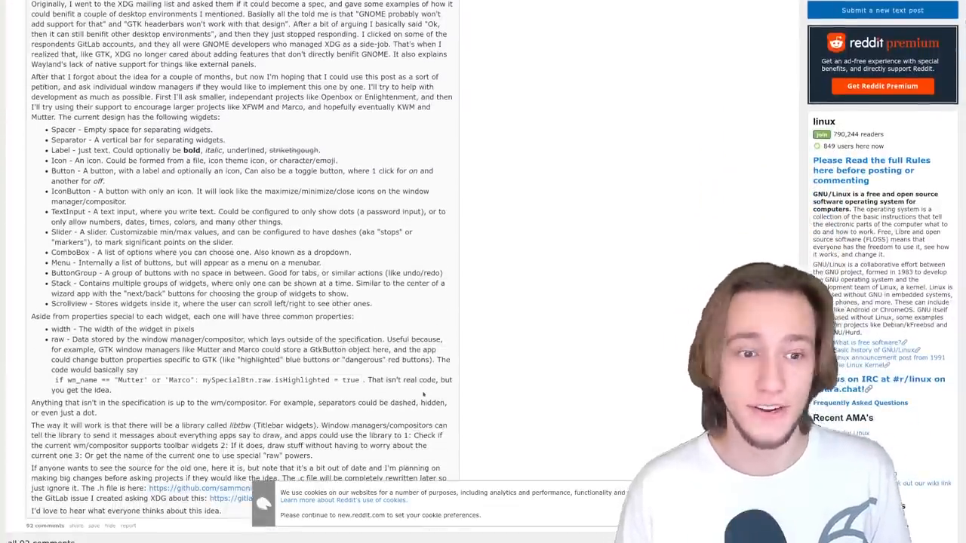
{"action": "scroll", "scroll_direction": "up", "scroll_amount": 3}
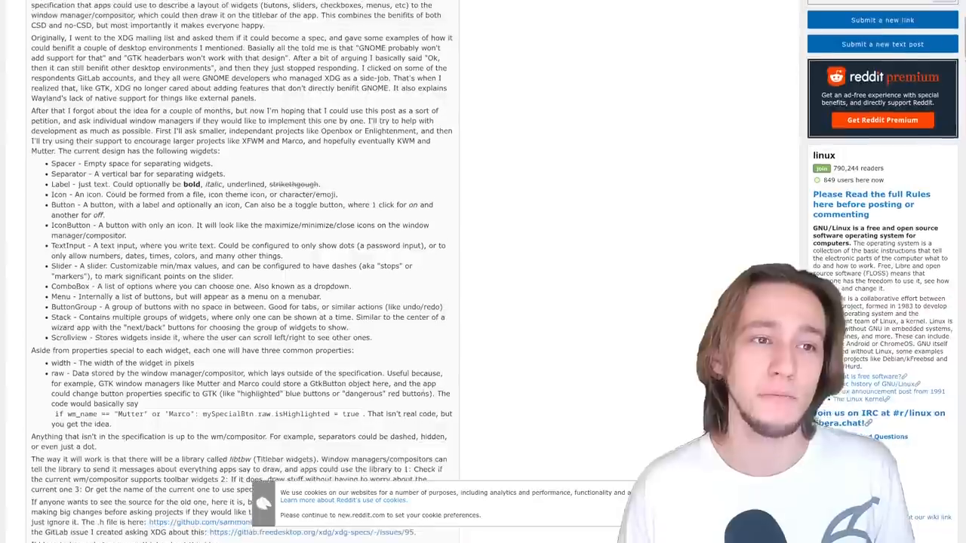
{"action": "scroll", "scroll_direction": "up", "scroll_amount": 3}
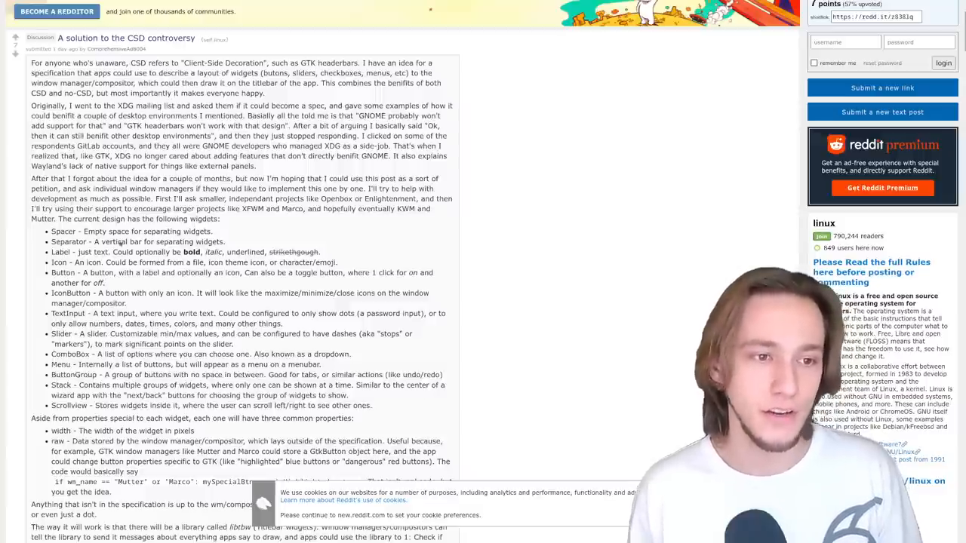
{"action": "left_click_drag", "start_coordinate": [52, 231], "coordinate": [88, 364]}
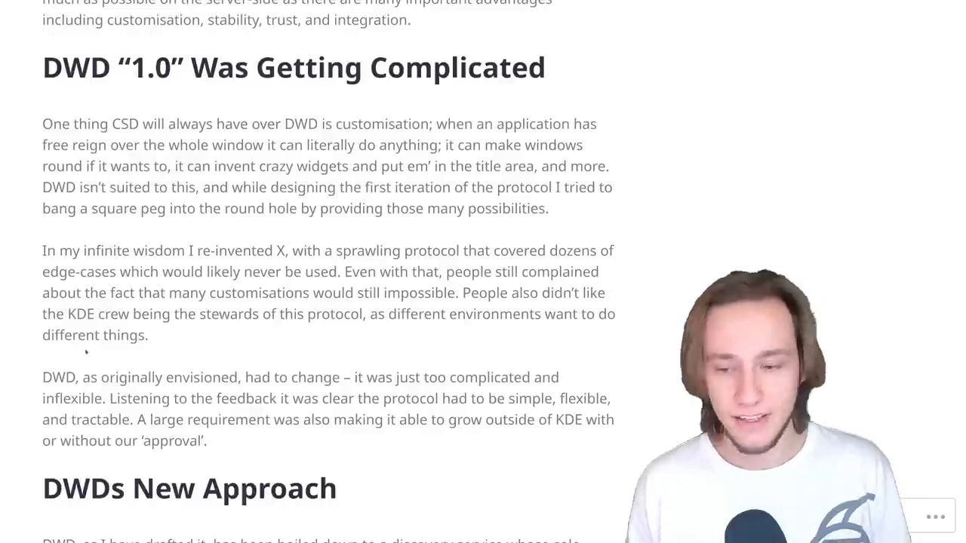
- Scroll to the top of the Tag: DWD page showing the DWD Structured @ CERN post
{"action": "scroll", "scroll_direction": "up", "scroll_amount": 3}
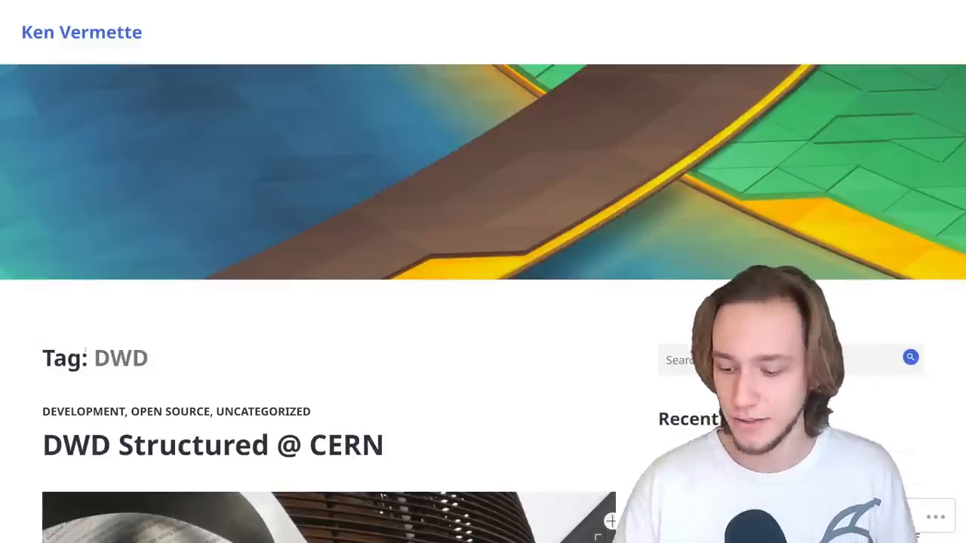
- Scroll down through the DWD: Protocol U-Turn post to its DWD 1.0 got complicated heading
{"action": "scroll", "scroll_direction": "down", "scroll_amount": 3}
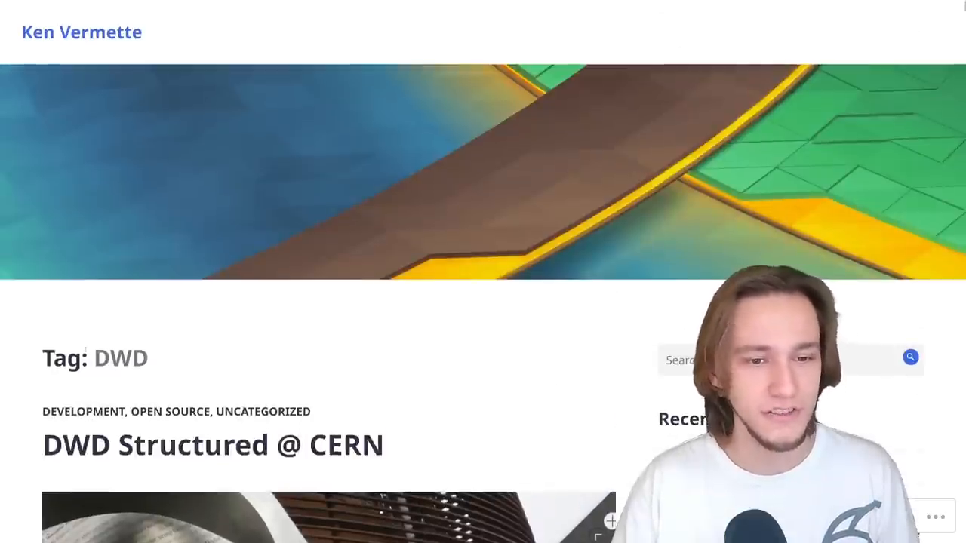
{"action": "scroll", "scroll_direction": "down", "scroll_amount": 3}
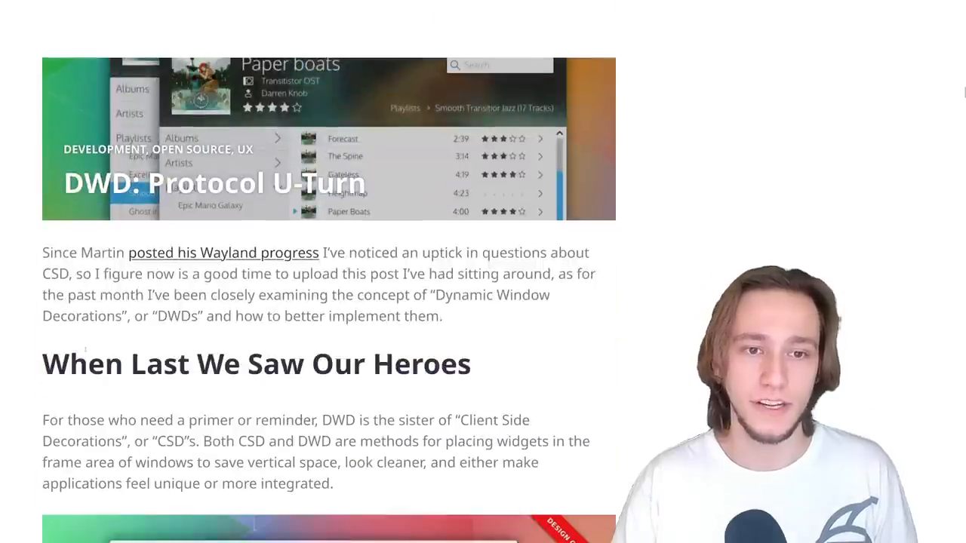
{"action": "scroll", "scroll_direction": "down", "scroll_amount": 3}
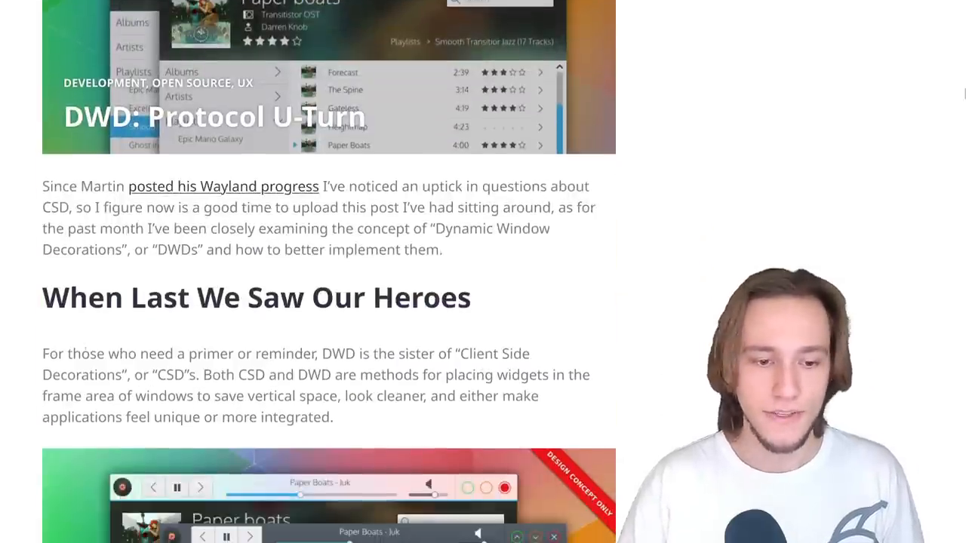
{"action": "scroll", "scroll_direction": "down", "scroll_amount": 3}
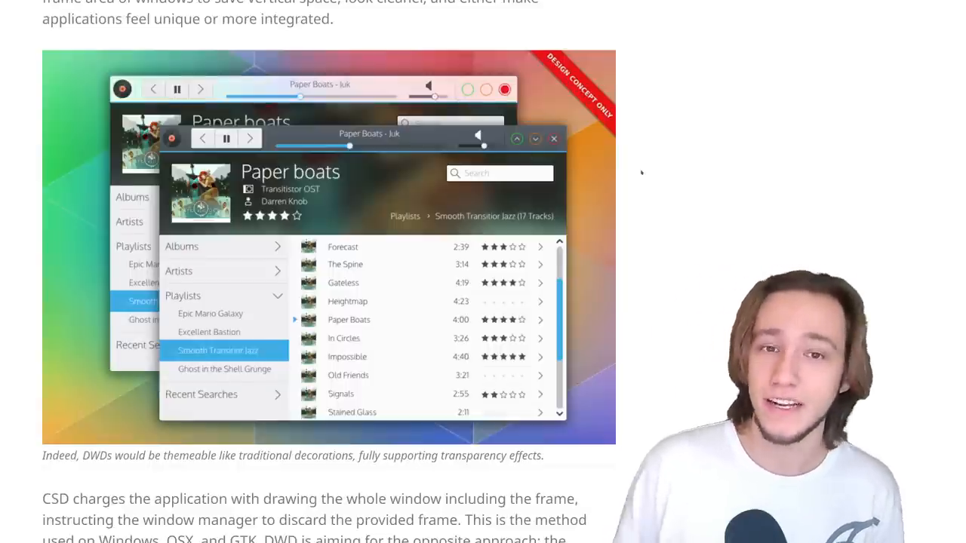
{"action": "scroll", "scroll_direction": "down", "scroll_amount": 3}
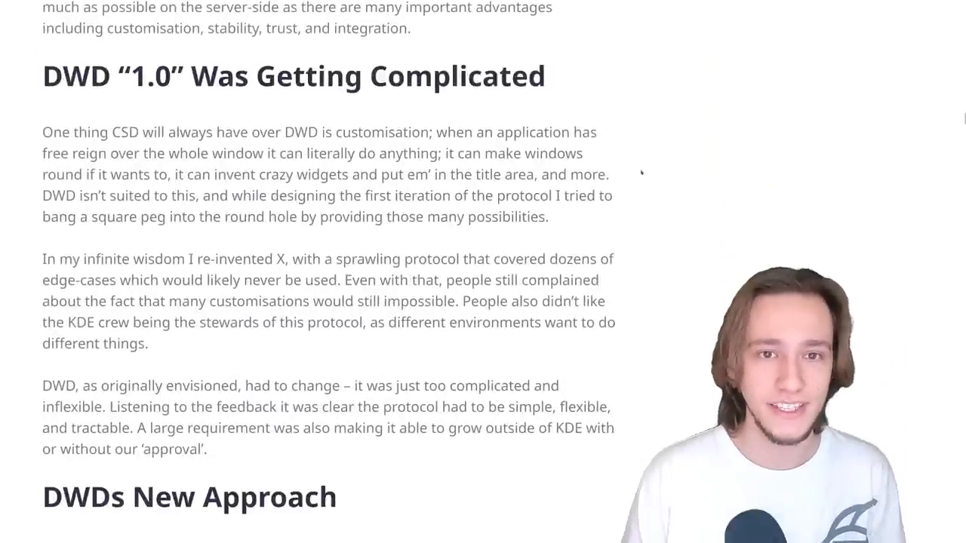
- Scroll past The Downsides section to the start of the Plasma Sprint 2015 post
{"action": "scroll", "scroll_direction": "down", "scroll_amount": 3}
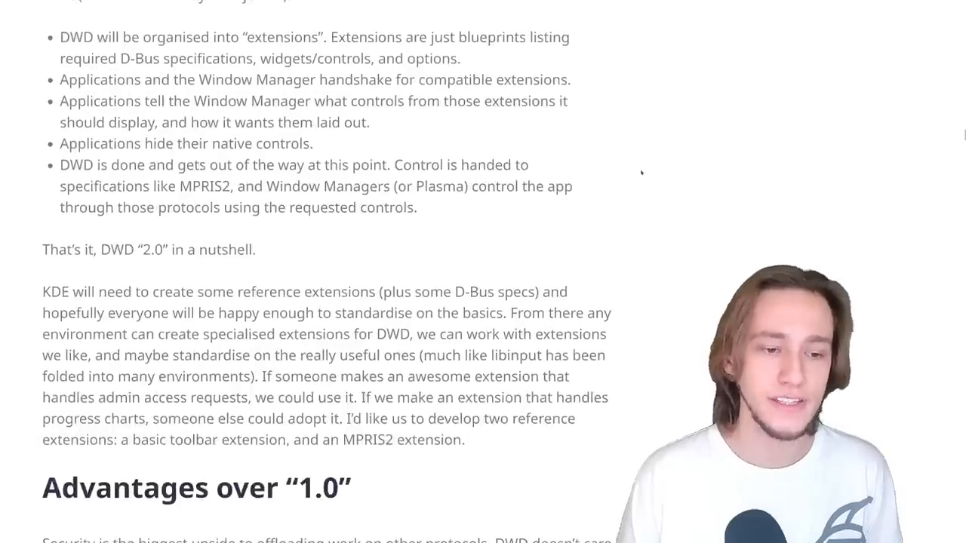
{"action": "scroll", "scroll_direction": "down", "scroll_amount": 3}
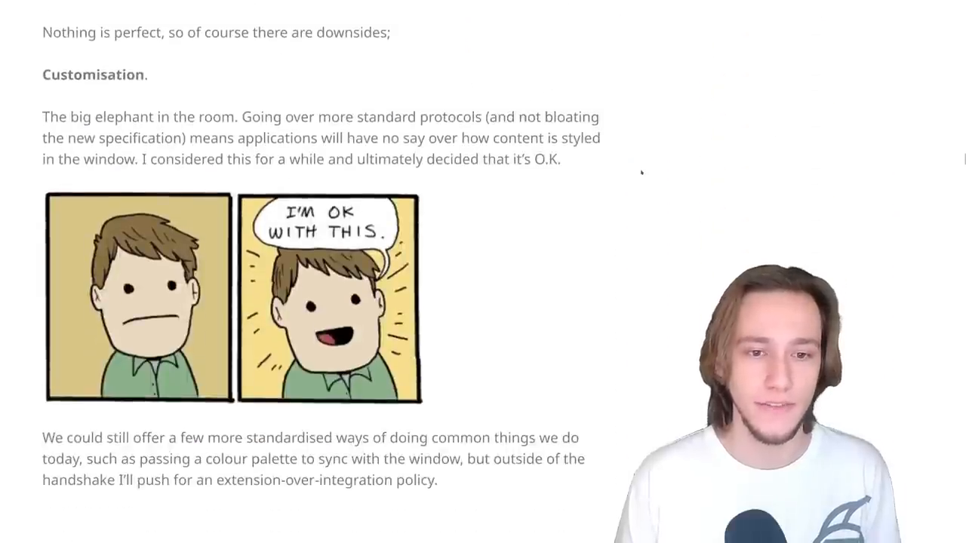
{"action": "scroll", "scroll_direction": "down", "scroll_amount": 3}
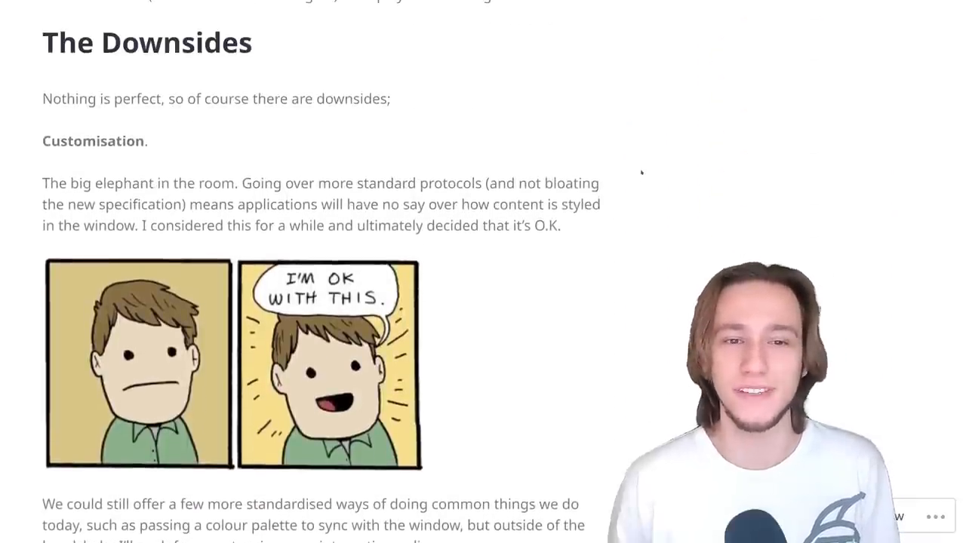
{"action": "scroll", "scroll_direction": "down", "scroll_amount": 3}
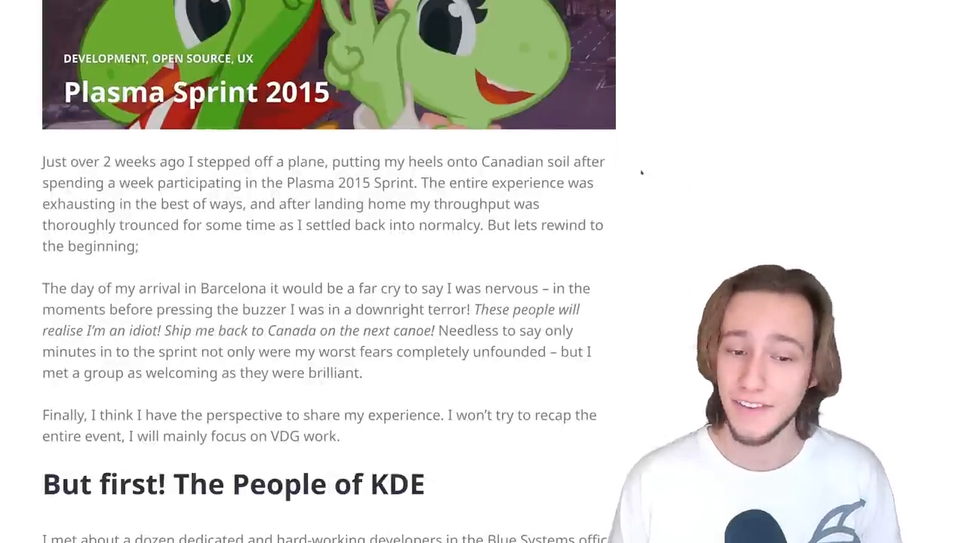
- Scroll through the Plasma Sprint post into the DWD FAQ's 'Modern. Beautiful. Original.' mockup and Footnotes
{"action": "scroll", "scroll_direction": "down", "scroll_amount": 3}
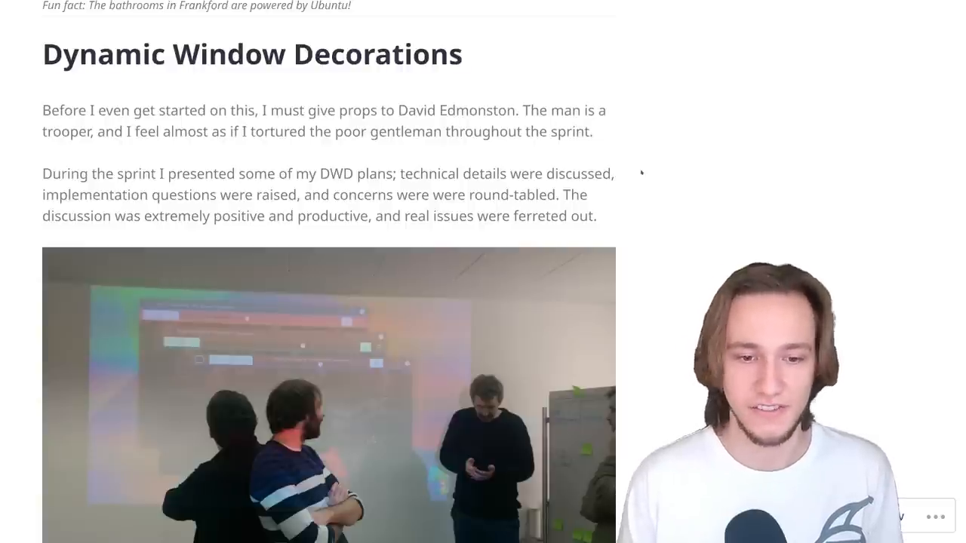
{"action": "scroll", "scroll_direction": "down", "scroll_amount": 3}
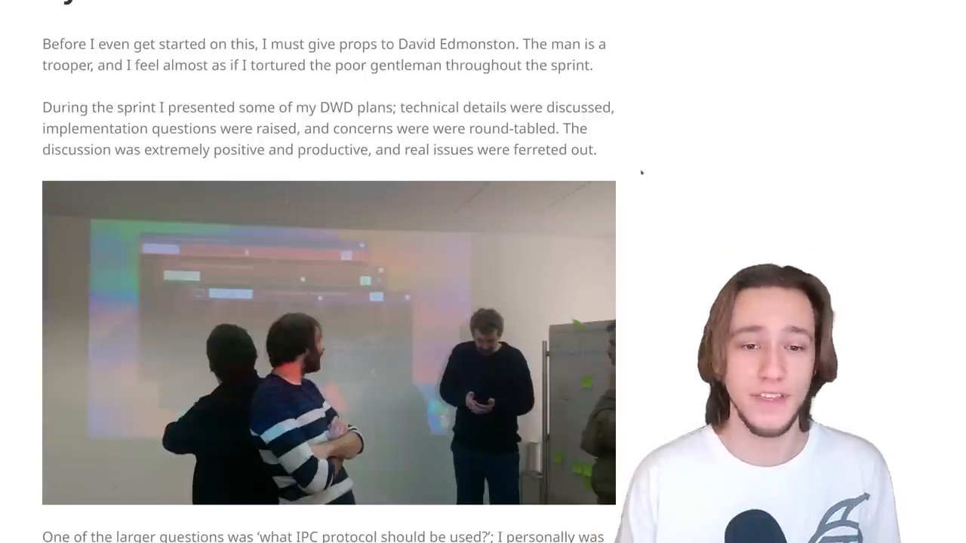
{"action": "scroll", "scroll_direction": "down", "scroll_amount": 3}
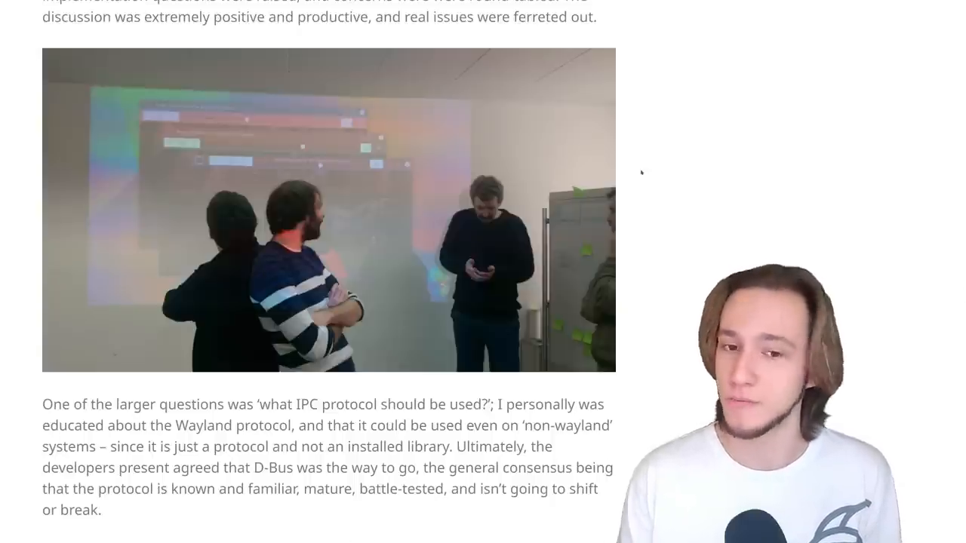
{"action": "scroll", "scroll_direction": "down", "scroll_amount": 3}
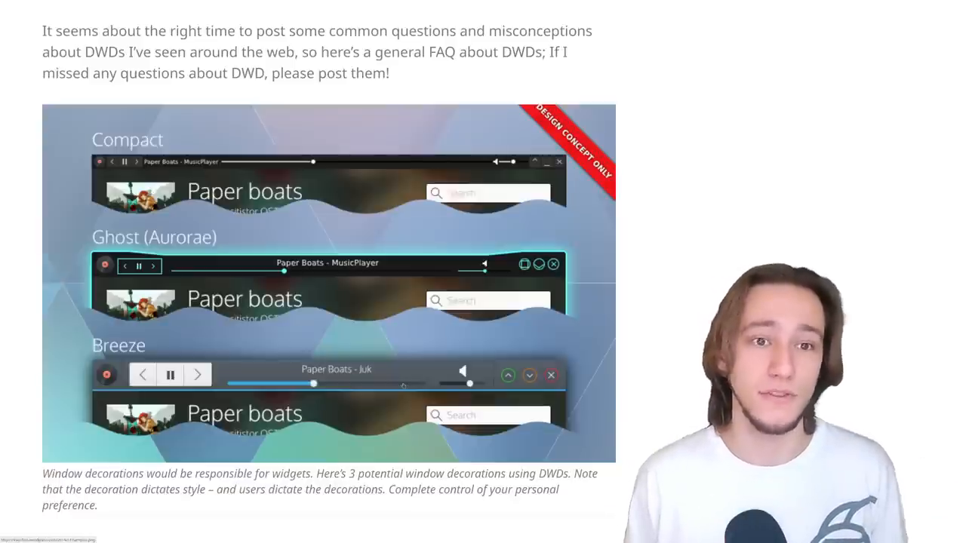
{"action": "scroll", "scroll_direction": "down", "scroll_amount": 3}
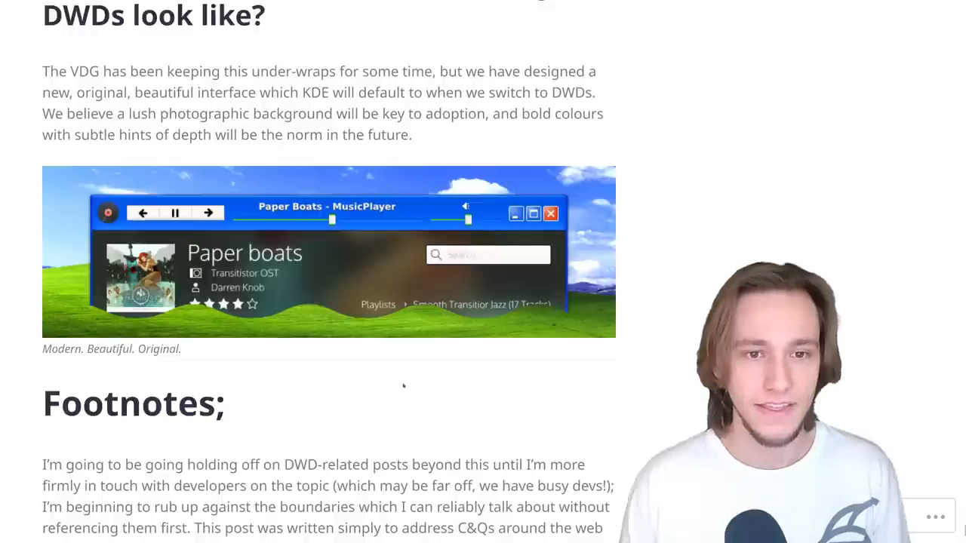